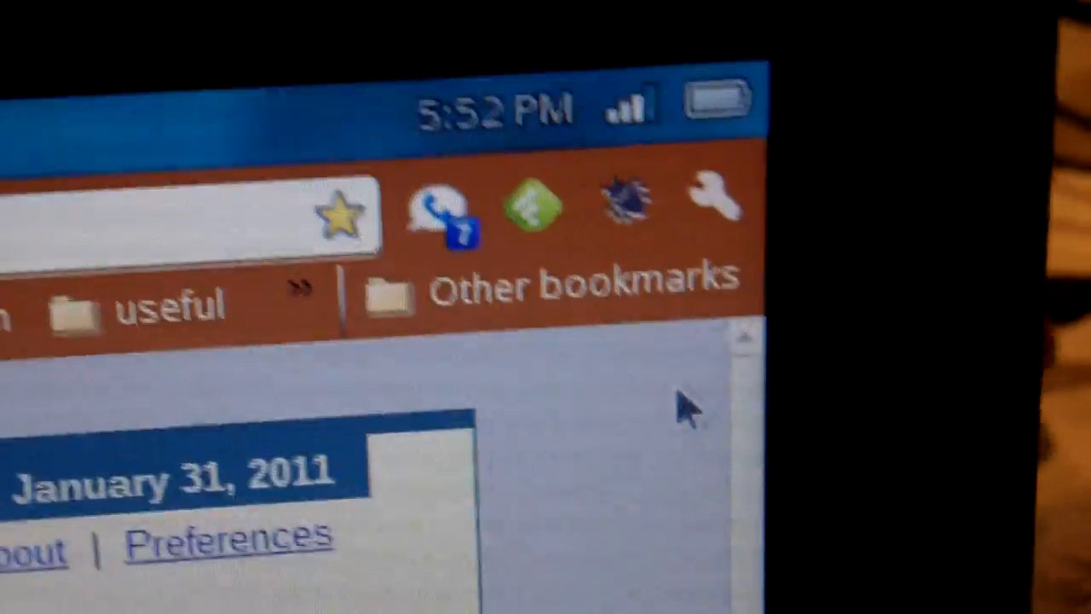
mouse_move(750, 205)
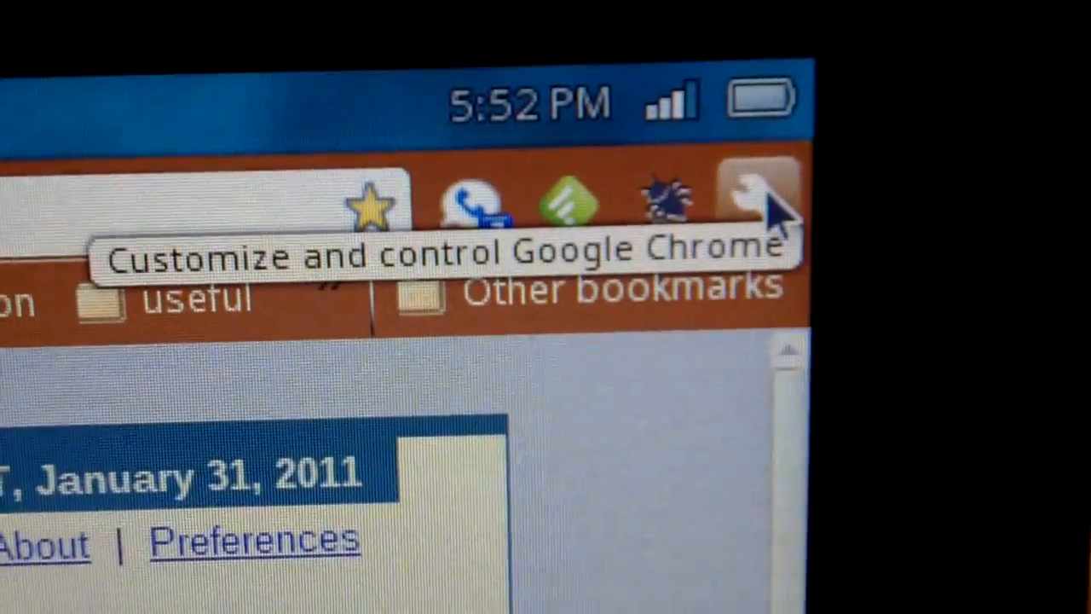
Open the wrench menu listing zoom, printing, history, downloads and settings.
click(759, 200)
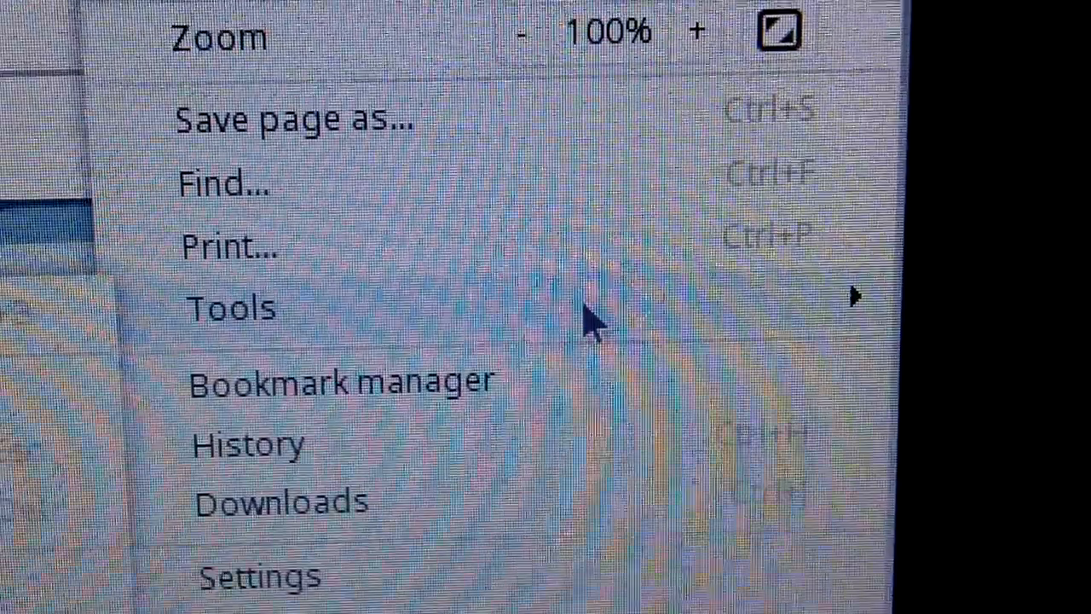
Choose Settings from the wrench menu to reach the System section.
click(231, 307)
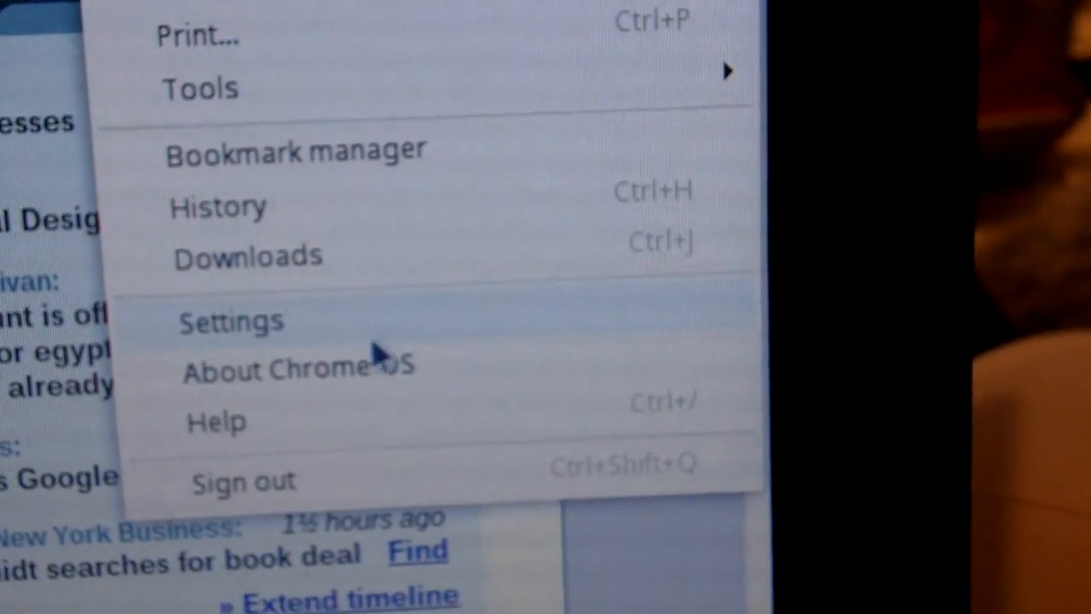
click(230, 321)
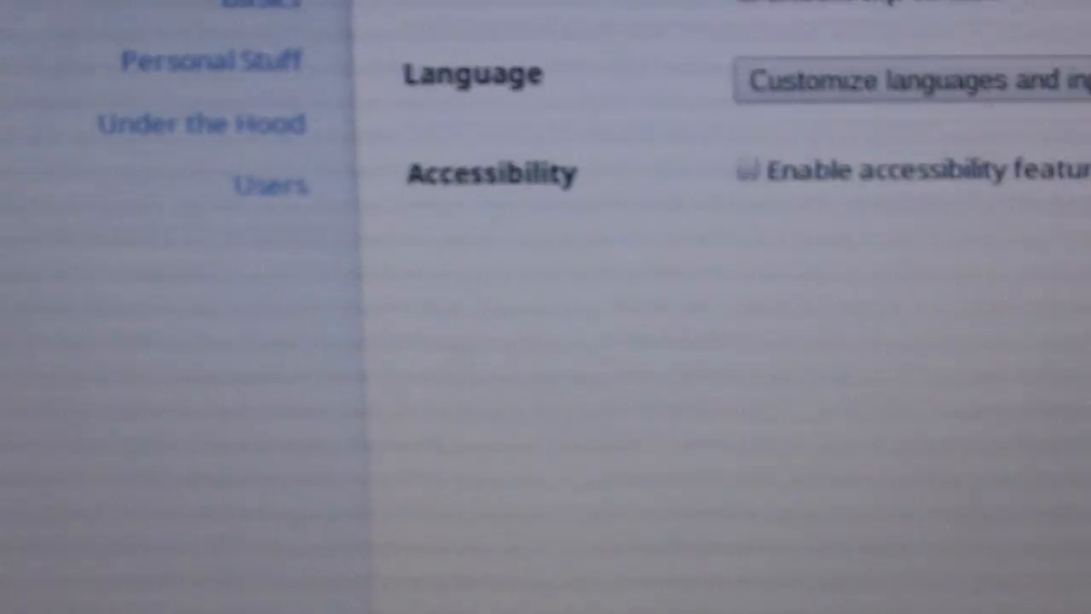
Switch to the Internet section showing wireless networks with SeesmicStaff connected.
scroll(up, 3)
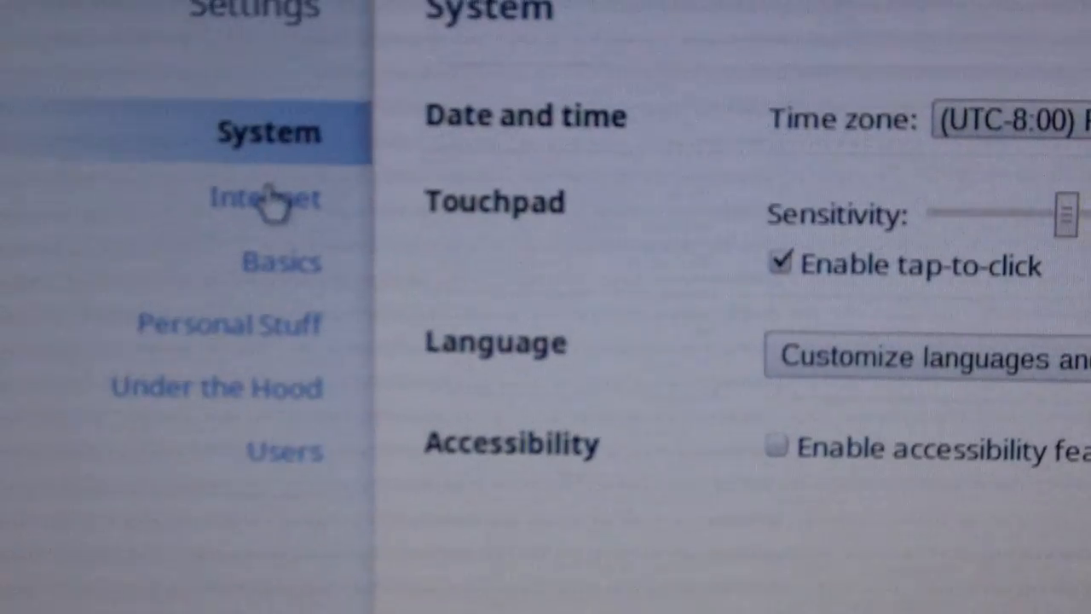
click(264, 198)
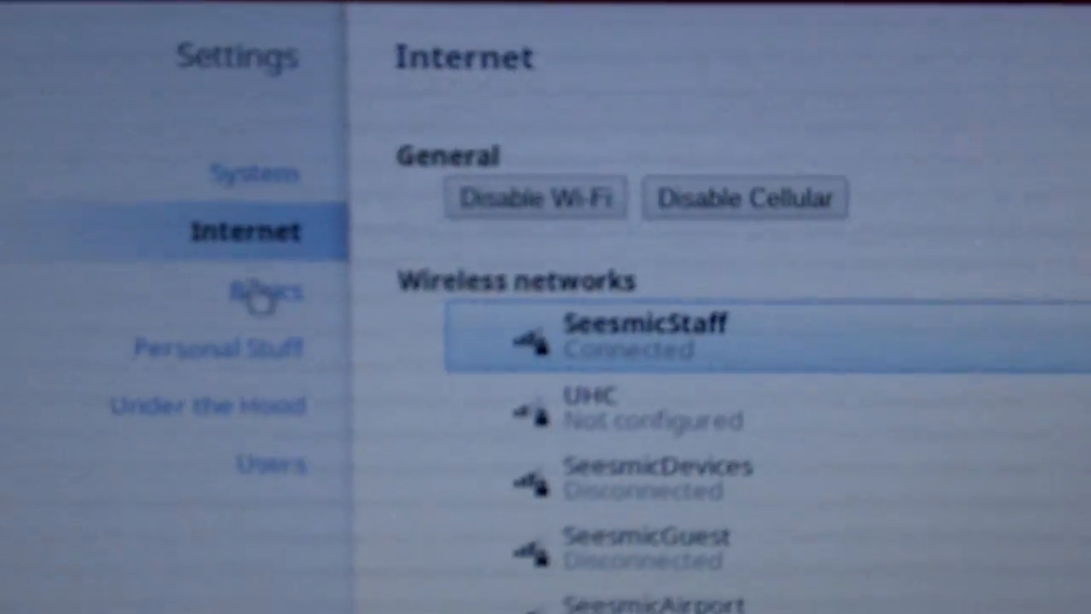
Show Personal Stuff and scroll through its account, sync, password, autofill and theme options.
click(256, 290)
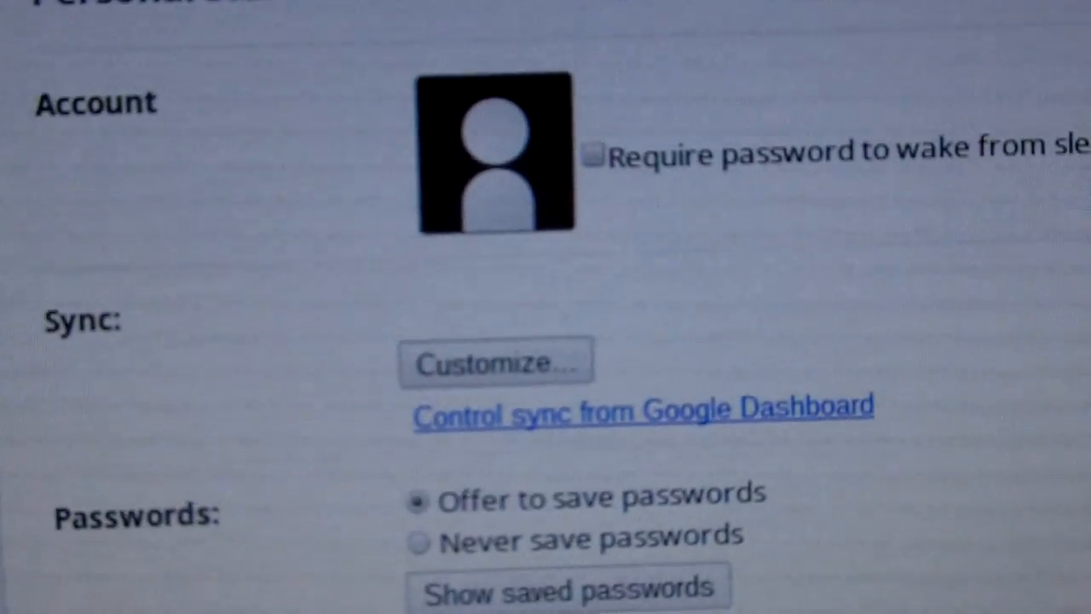
scroll(down, 3)
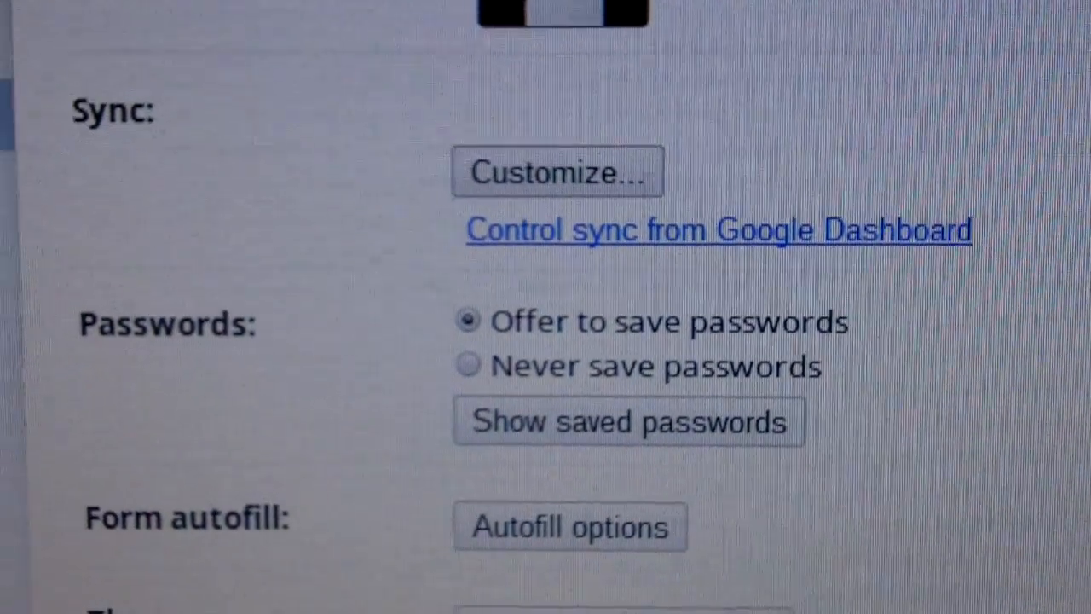
scroll(down, 3)
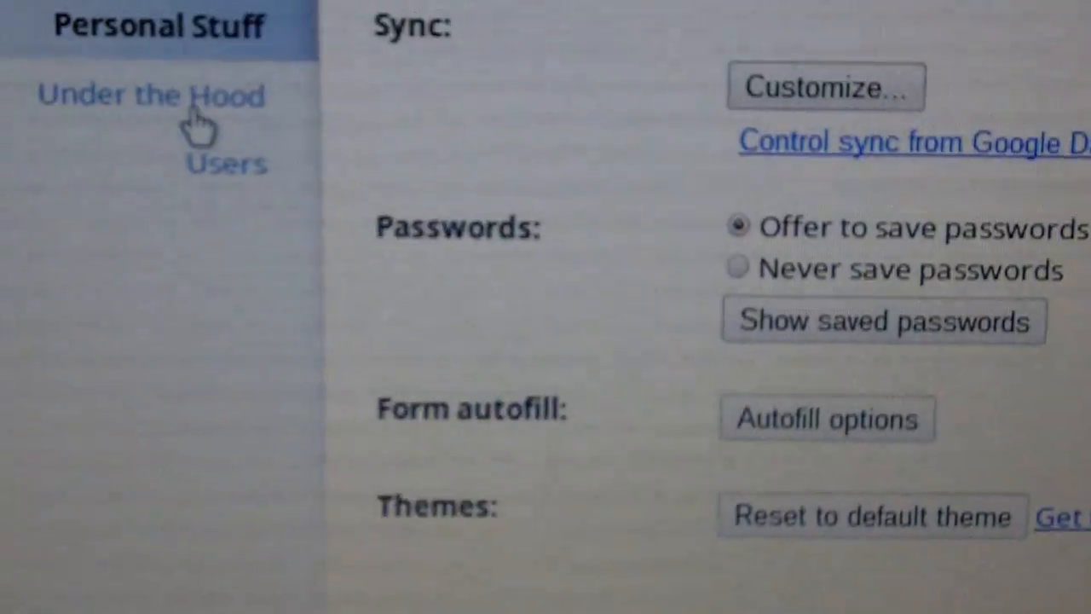
Show Under the Hood and scroll down to its security and reset options.
click(152, 95)
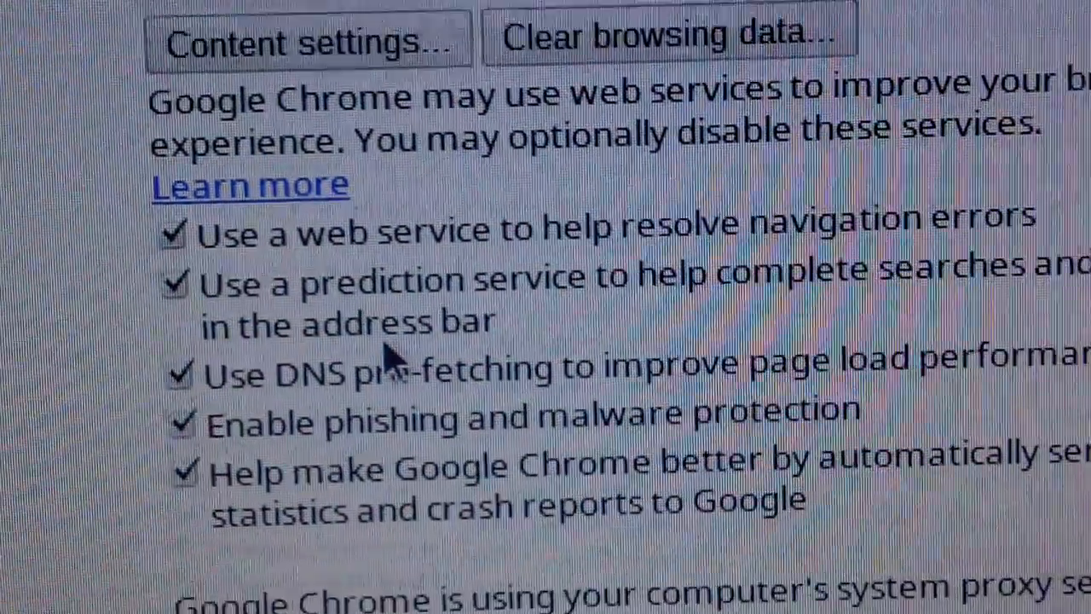
scroll(down, 3)
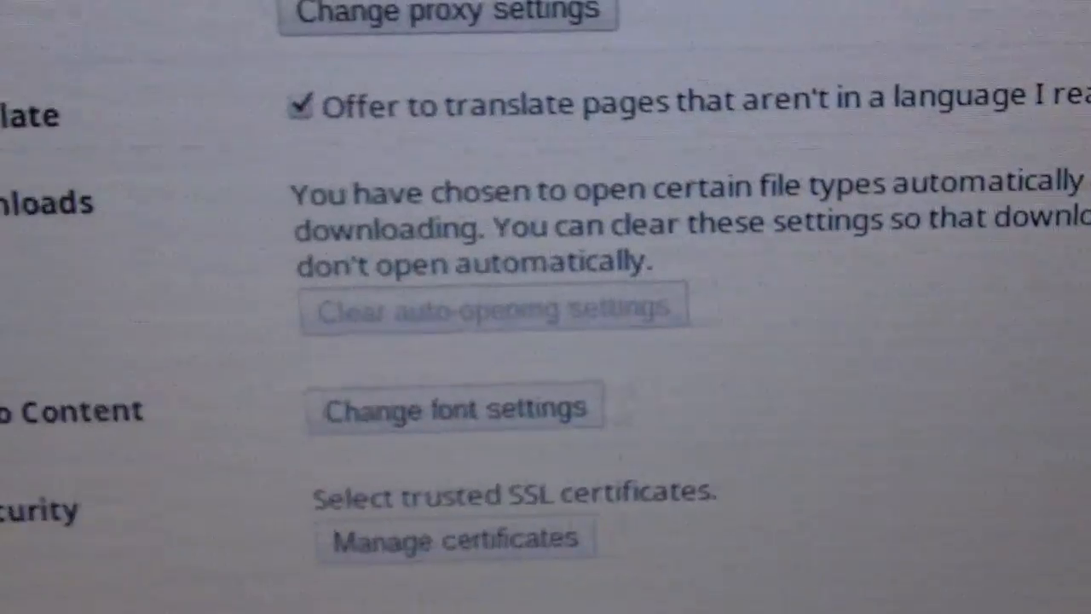
scroll(down, 3)
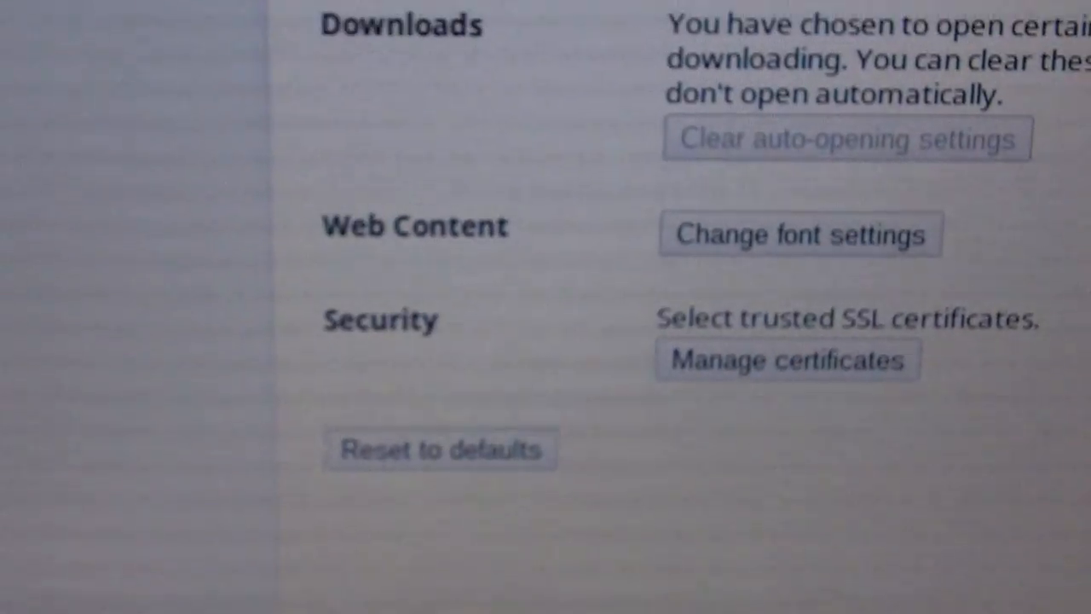